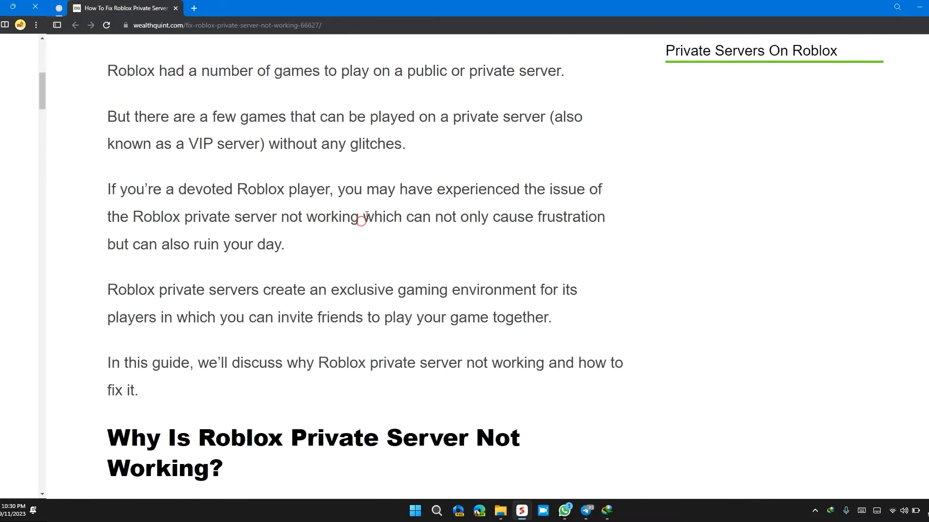
Scroll through the article, open the linked Roblox Status page, then close it
scroll("down", 3)
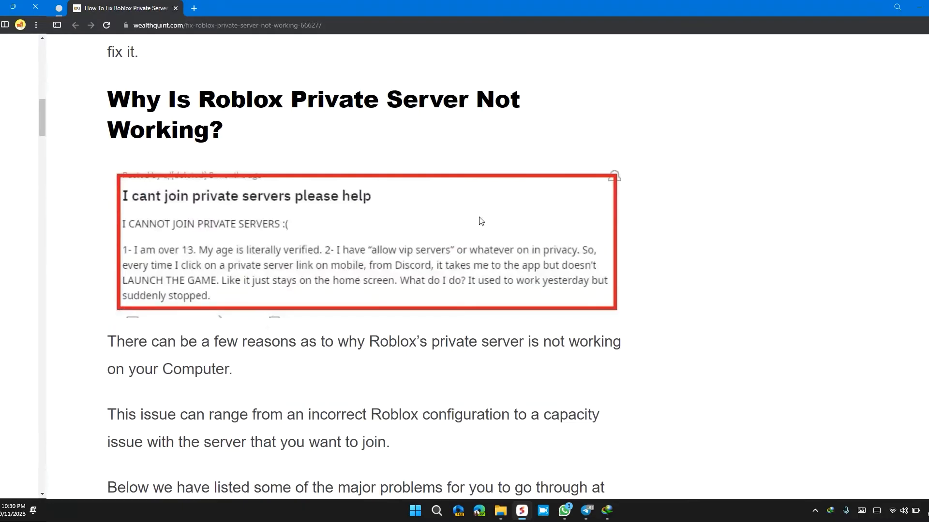
mouse_move(434, 243)
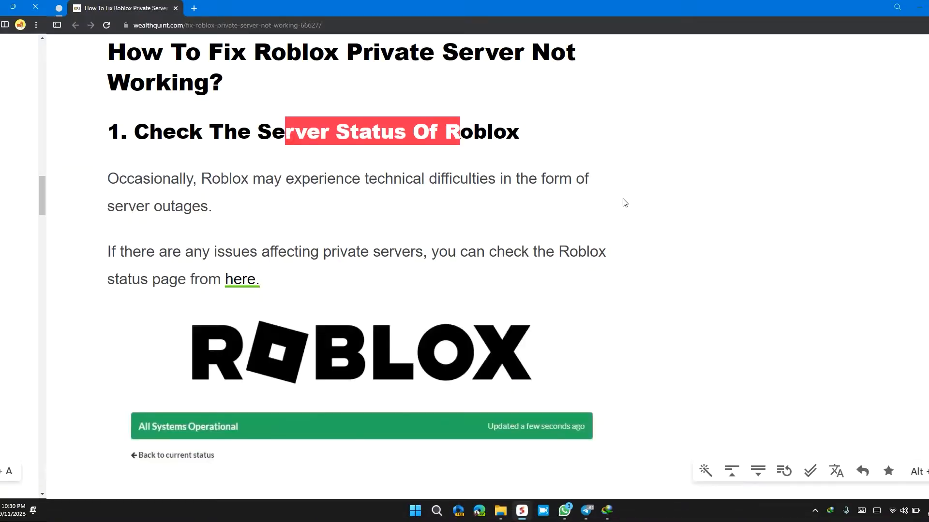
left_click(372, 179)
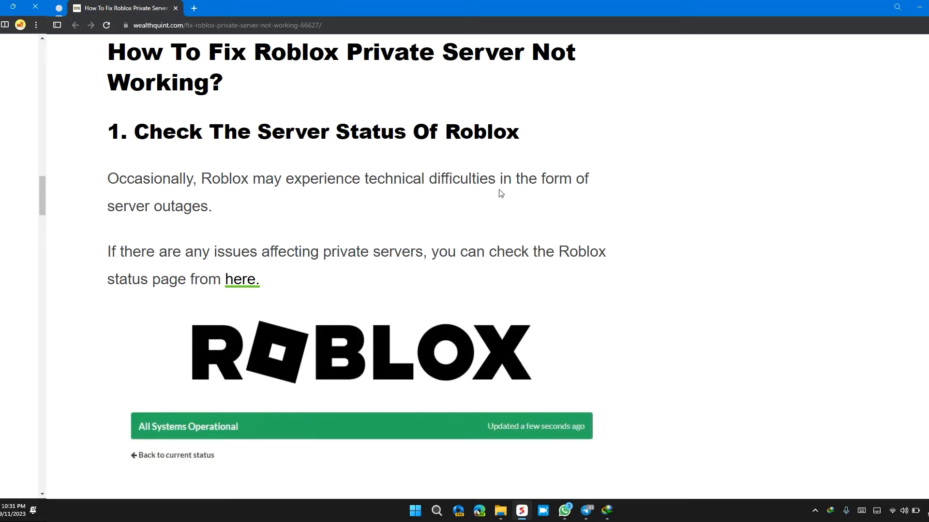
mouse_move(186, 208)
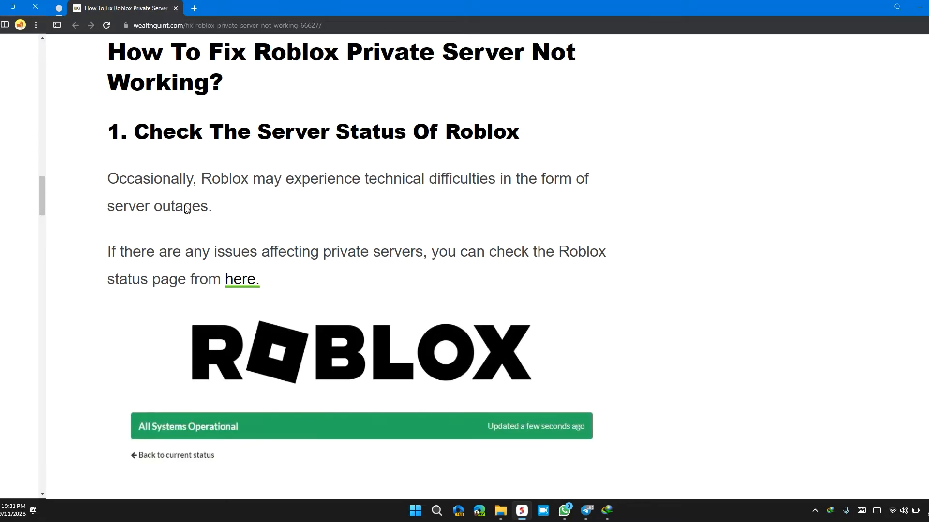
scroll("down", 3)
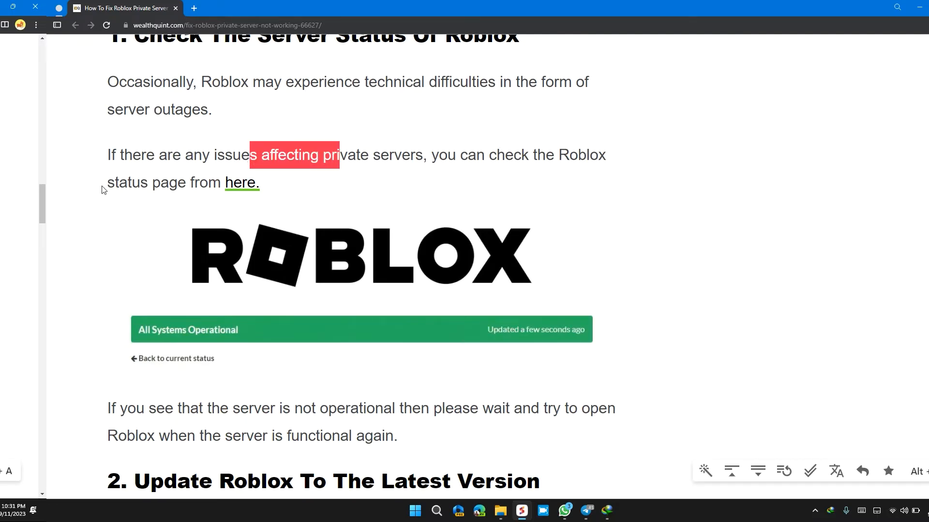
left_click(258, 187)
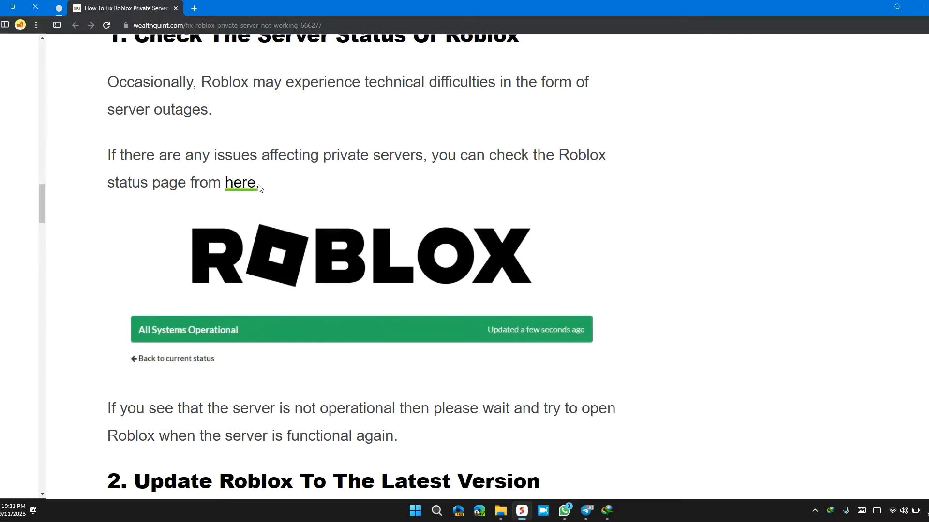
left_click(239, 182)
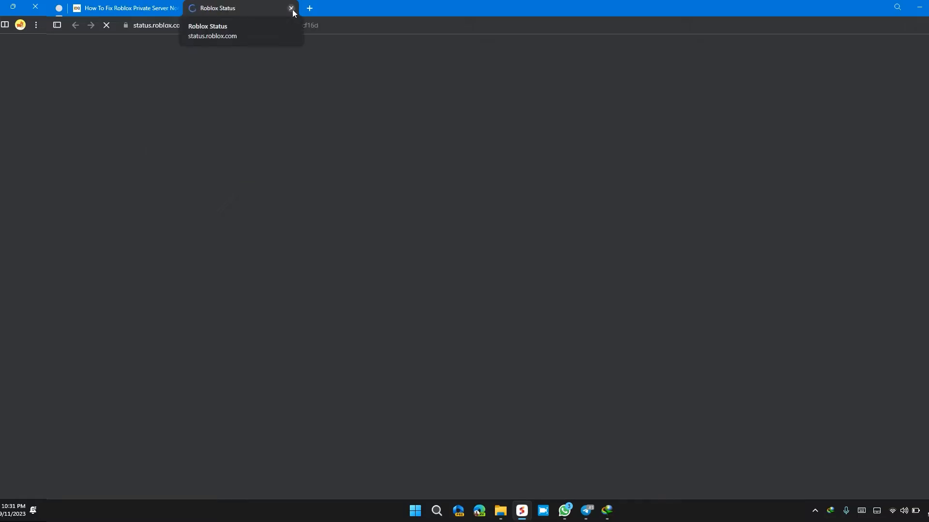
left_click(291, 8)
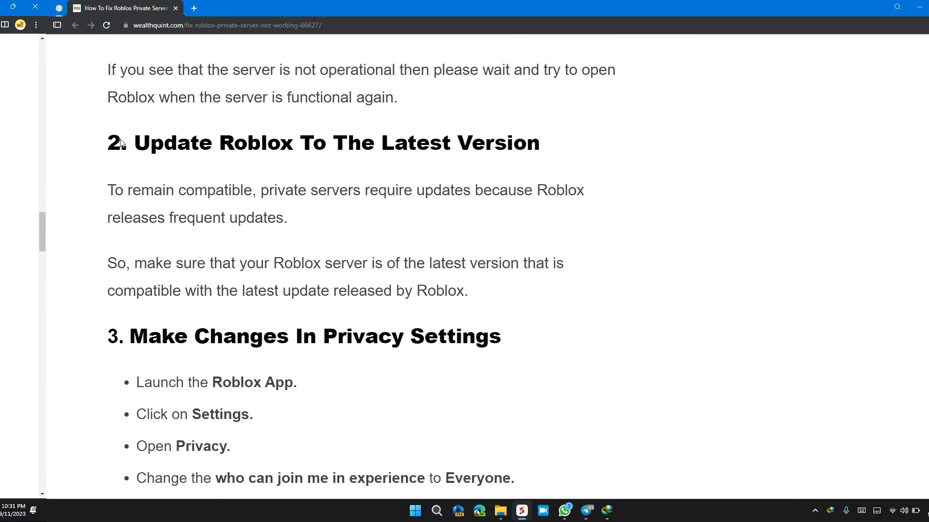
Keep reading further down the article, selecting a phrase along the way
scroll("down", 3)
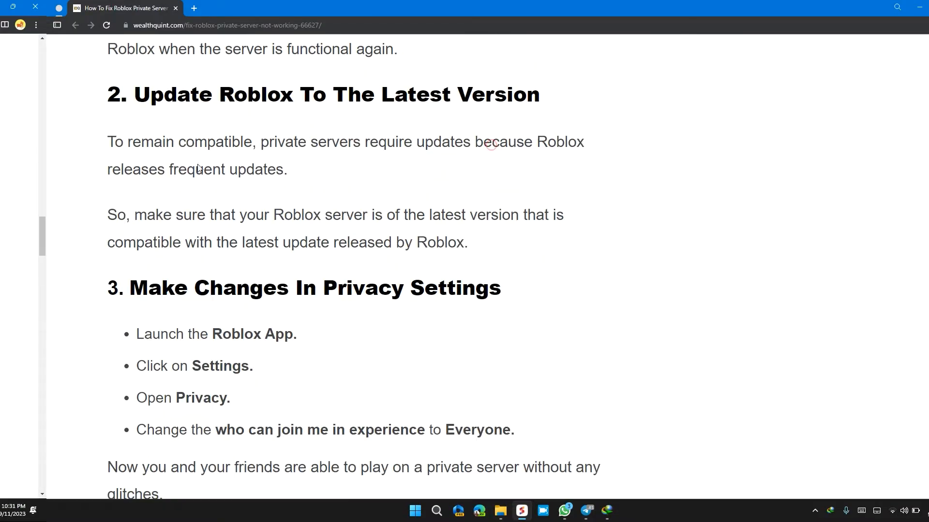
double_click(338, 141)
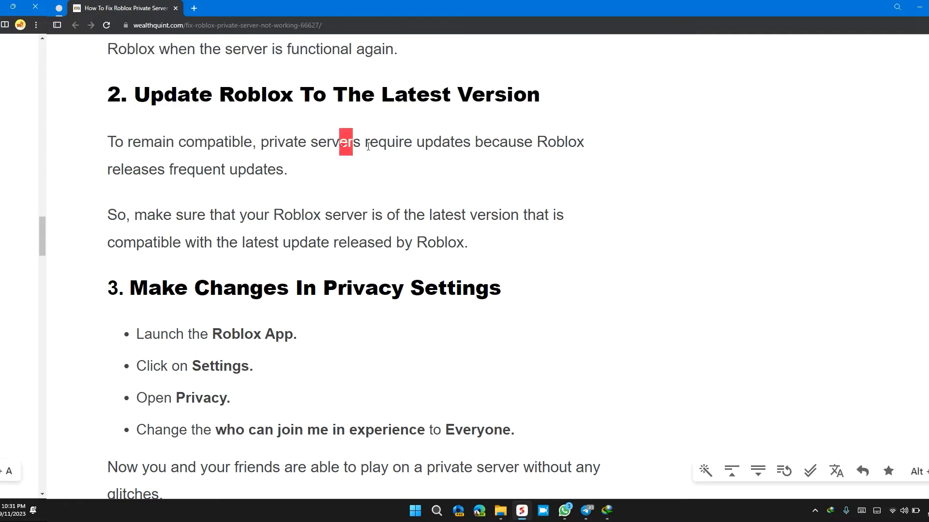
left_click_drag(343, 142, 432, 142)
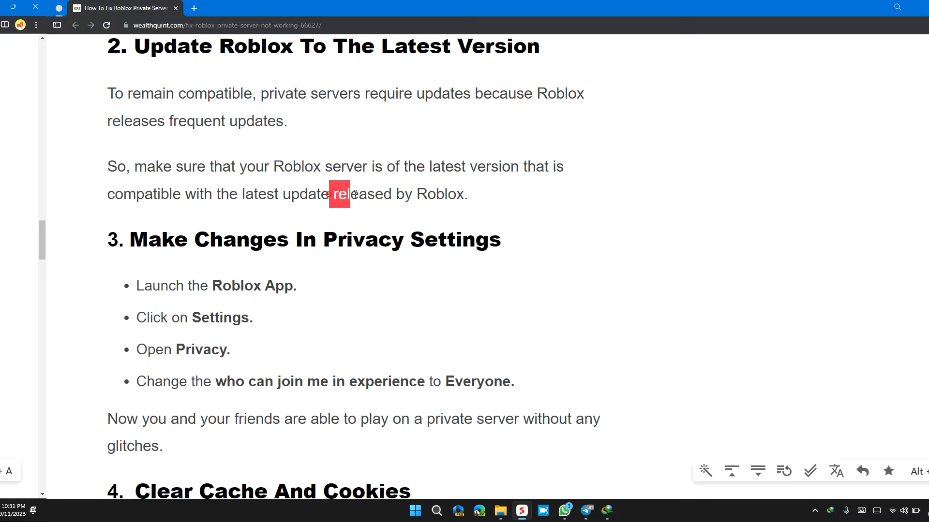
scroll("down", 3)
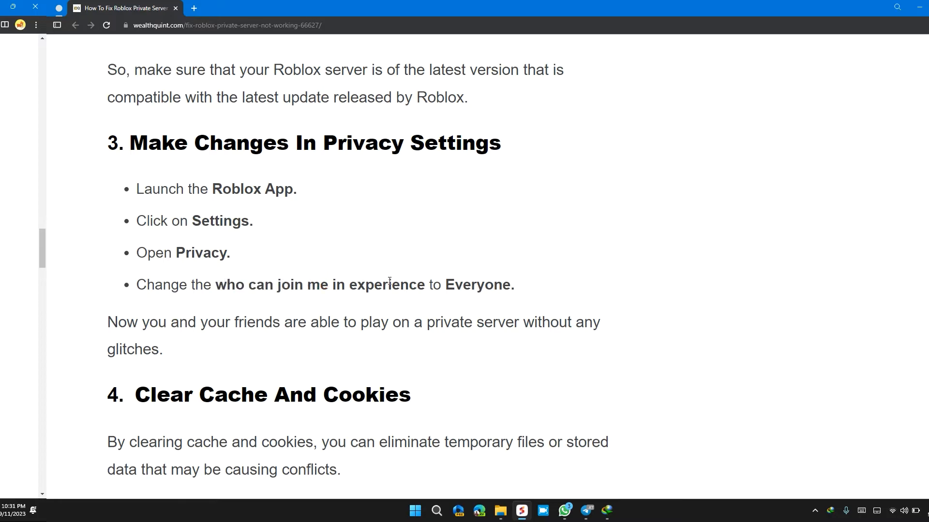
scroll("down", 3)
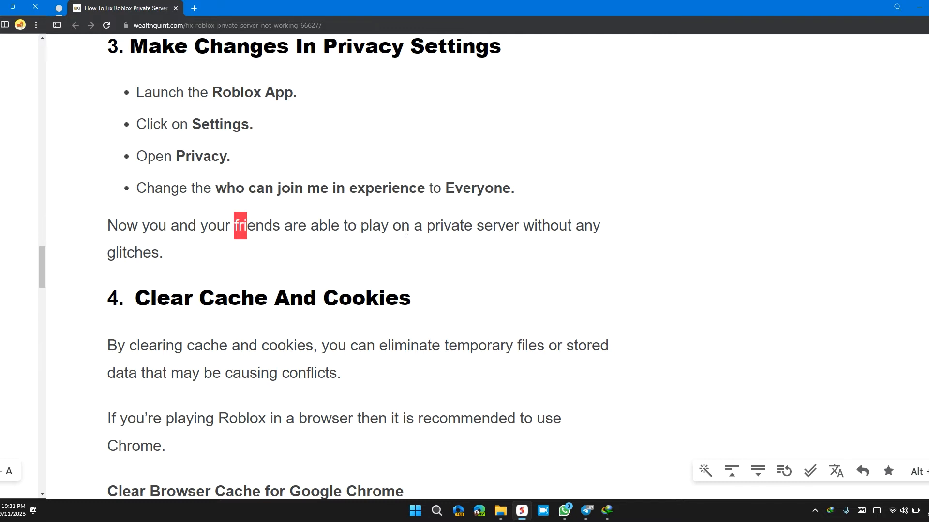
scroll("down", 3)
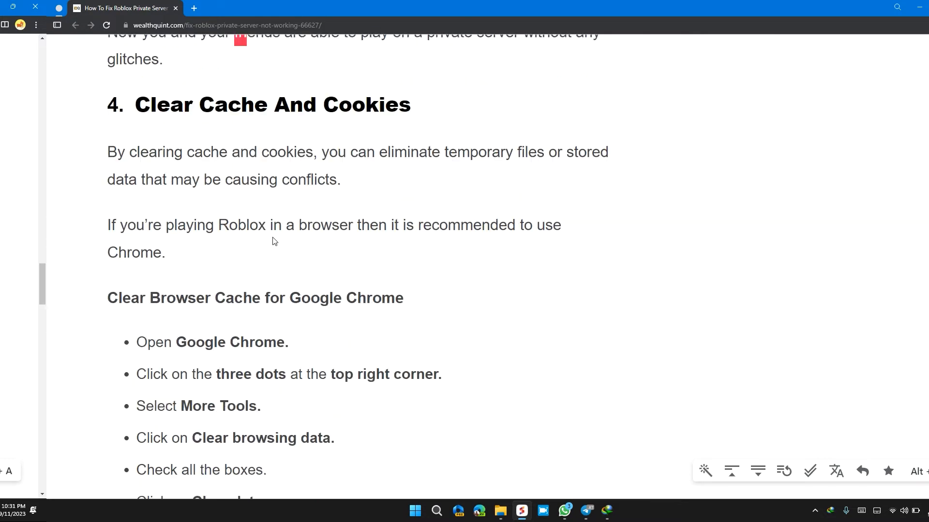
scroll("down", 3)
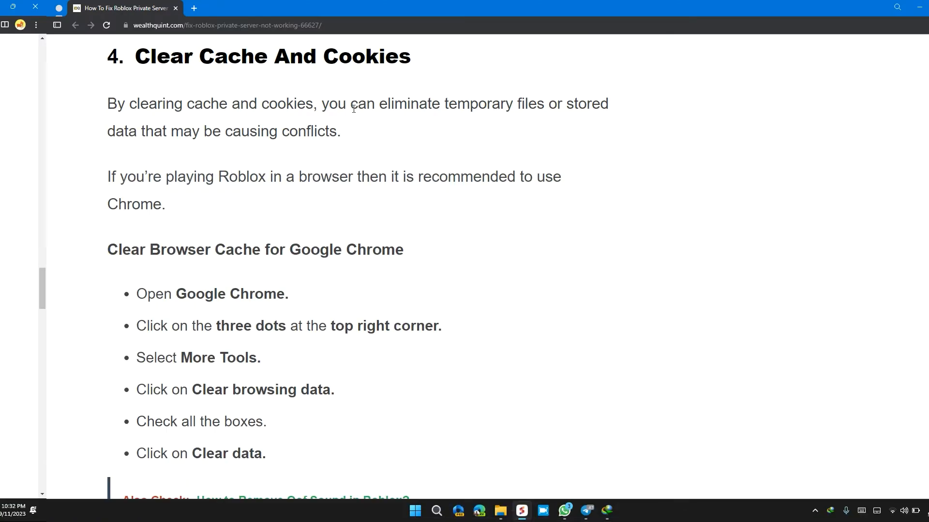
mouse_move(514, 100)
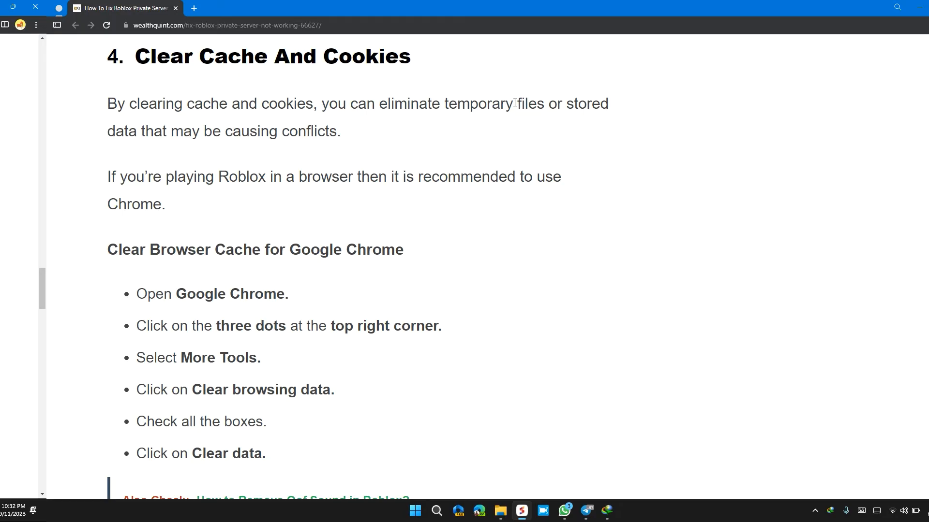
mouse_move(188, 137)
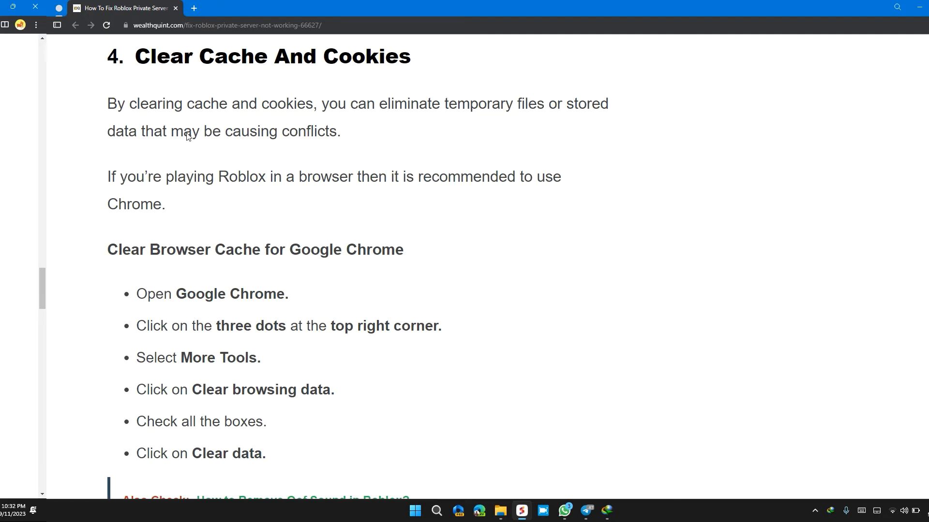
scroll("down", 3)
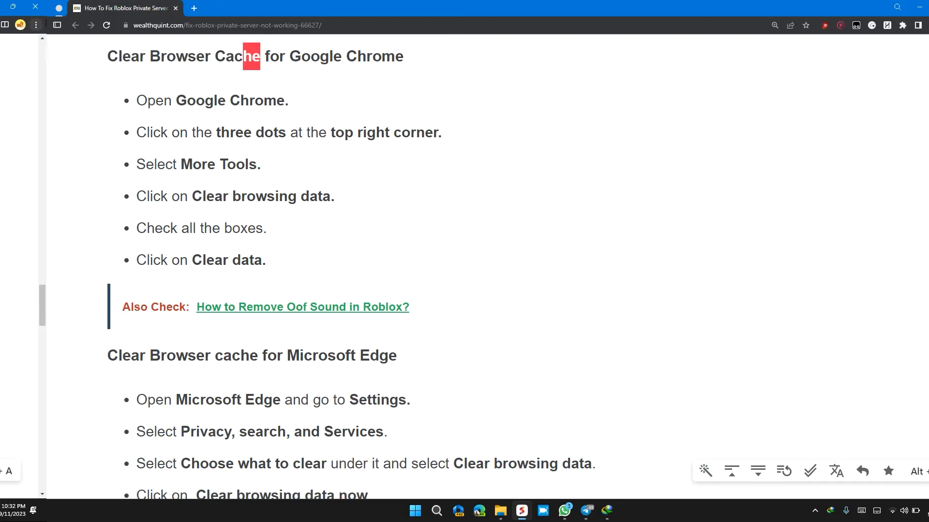
Open Clear browsing data from the browser menu and scroll through its options
left_click(35, 25)
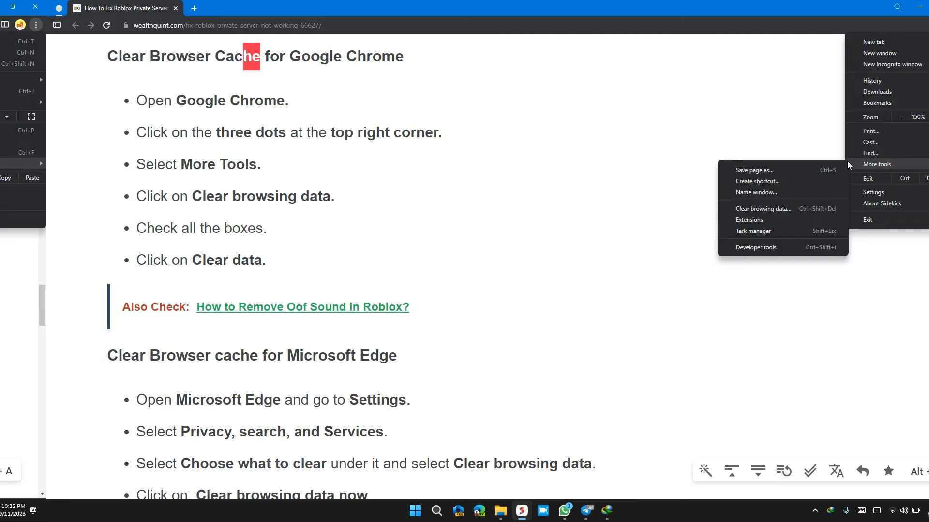
mouse_move(751, 213)
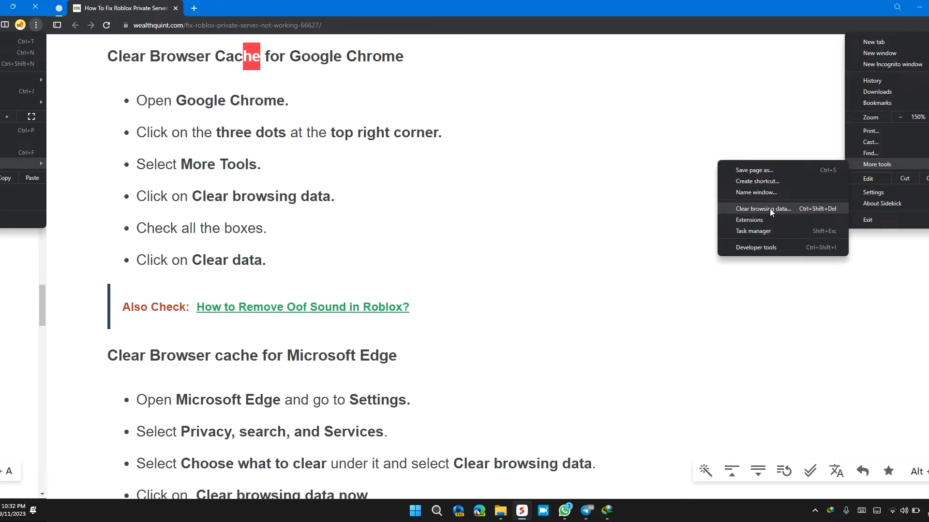
left_click(762, 208)
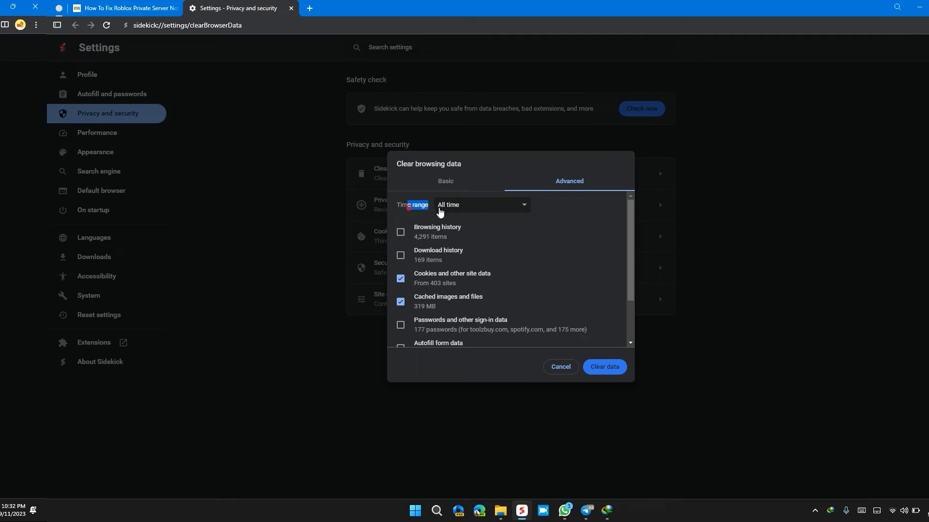
scroll("down", 3)
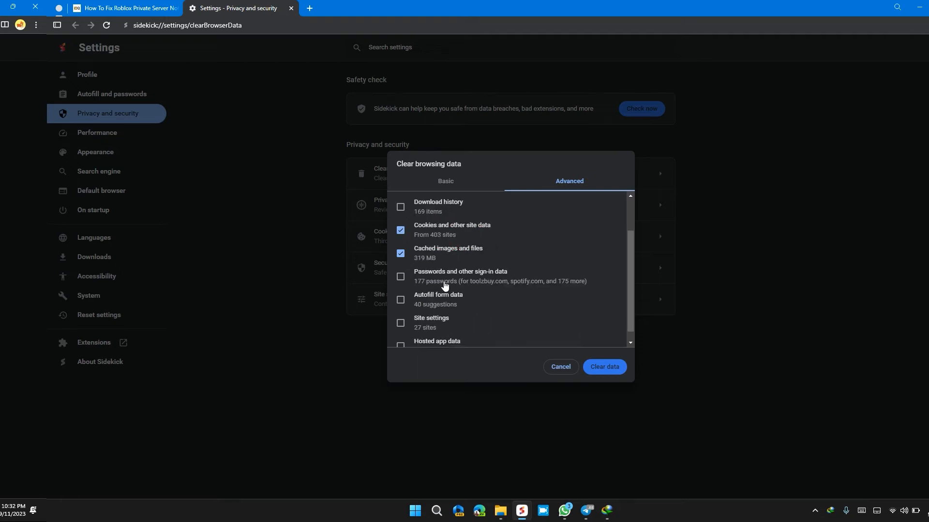
mouse_move(422, 234)
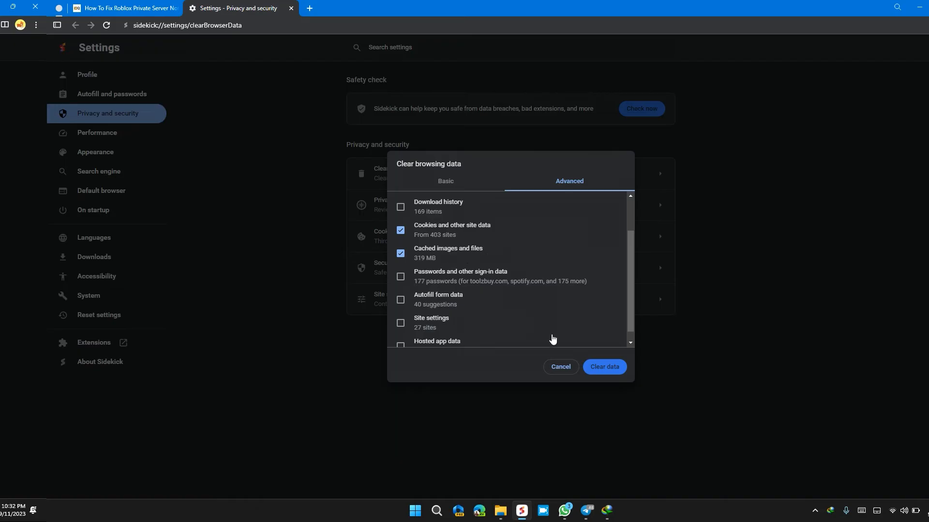
mouse_move(312, 71)
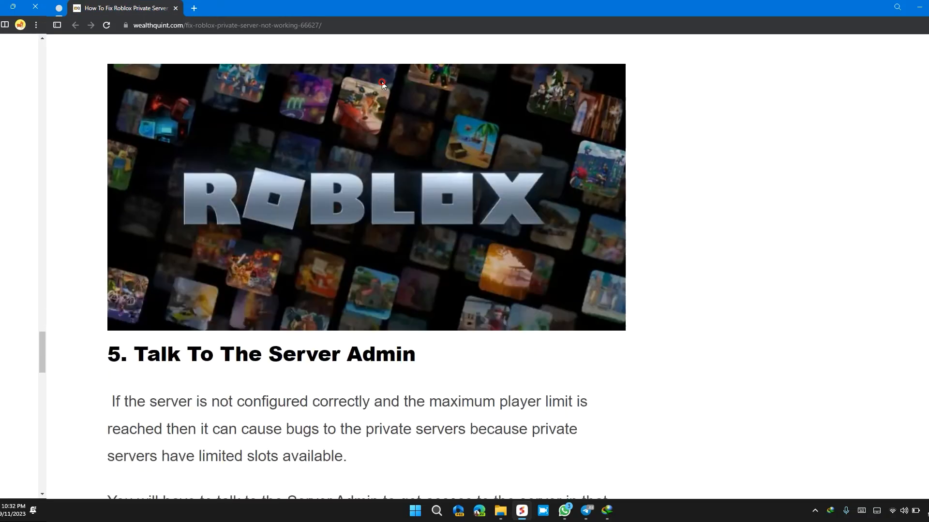
Highlight the Server Admin, donations and premium server sentences while scrolling to section 7
scroll("down", 3)
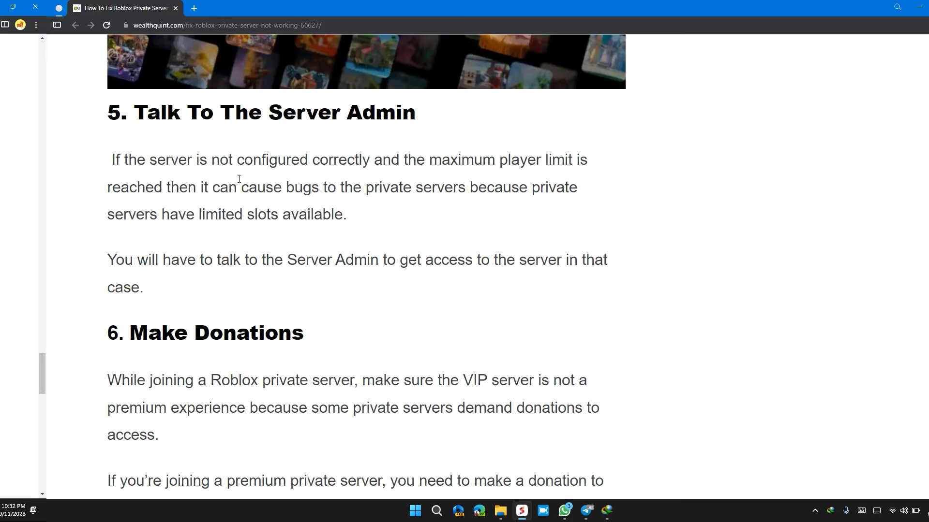
left_click_drag(287, 187, 500, 187)
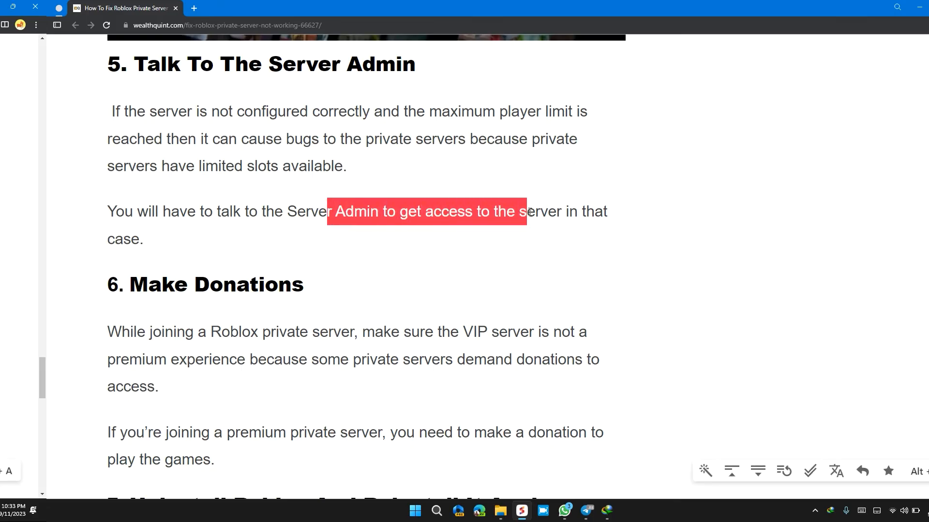
scroll("down", 3)
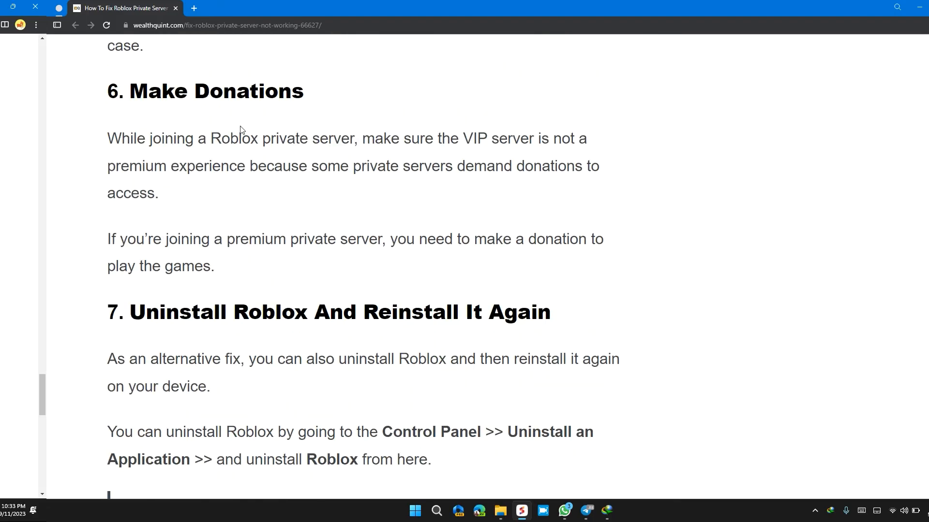
left_click_drag(105, 46, 486, 139)
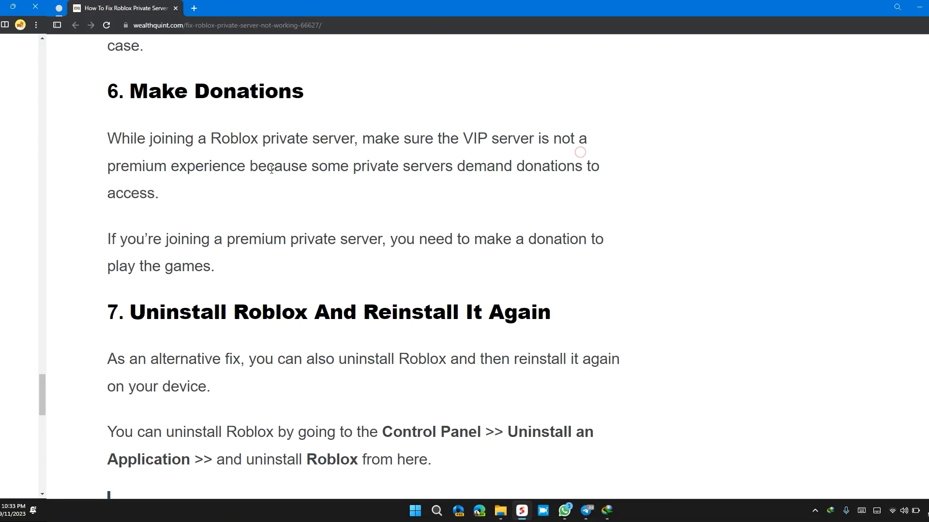
left_click_drag(328, 166, 486, 166)
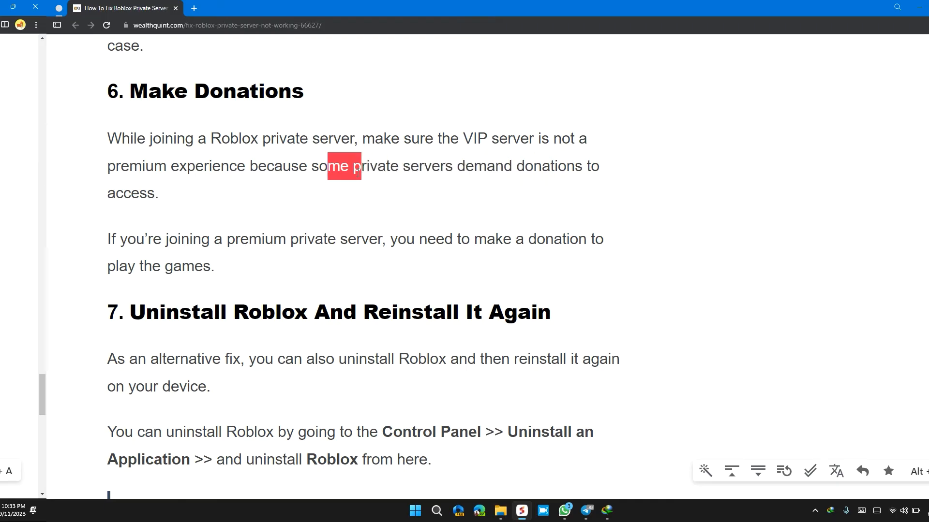
double_click(295, 240)
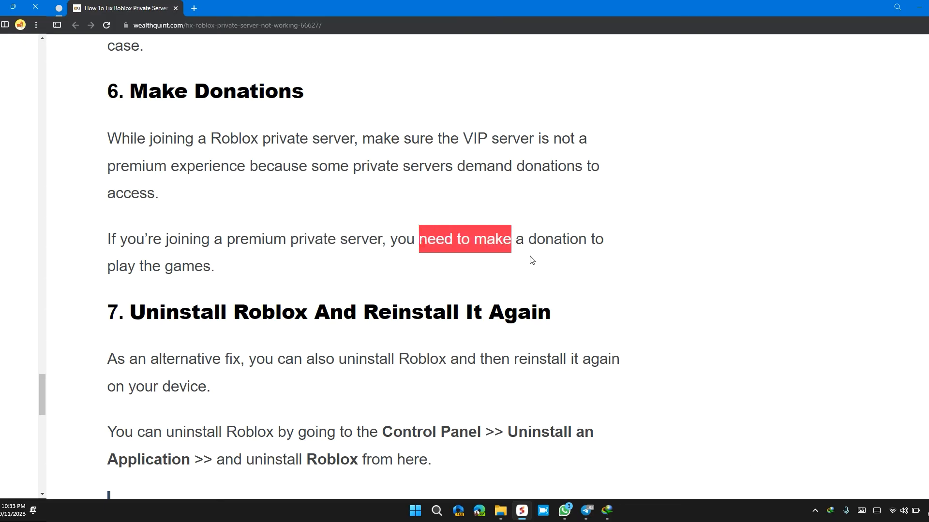
scroll("down", 3)
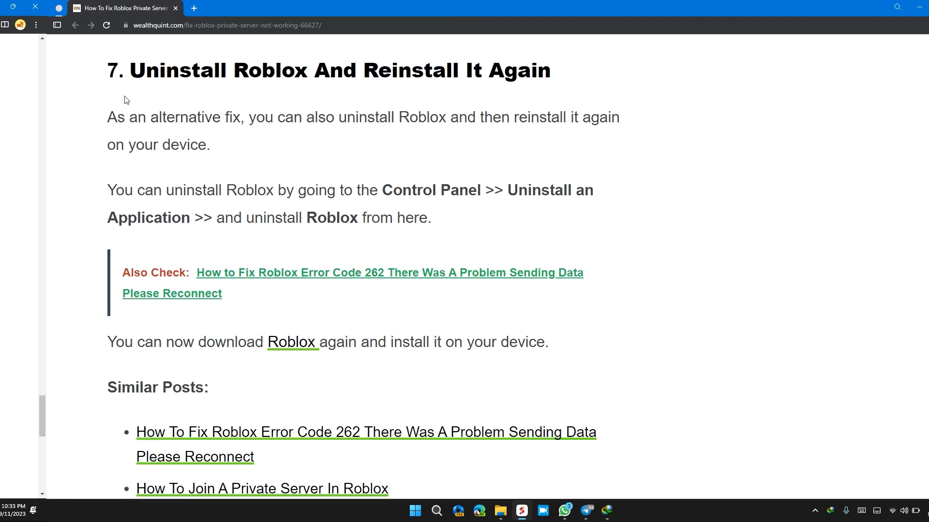
Select section 7's uninstall-and-reinstall sentence, then scroll down to Similar Posts
left_click_drag(107, 70, 390, 116)
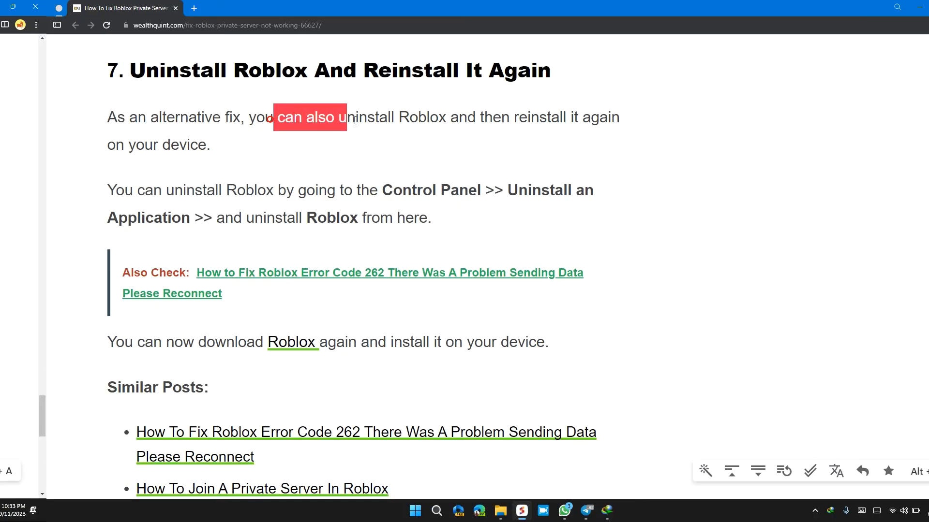
left_click_drag(348, 117, 210, 145)
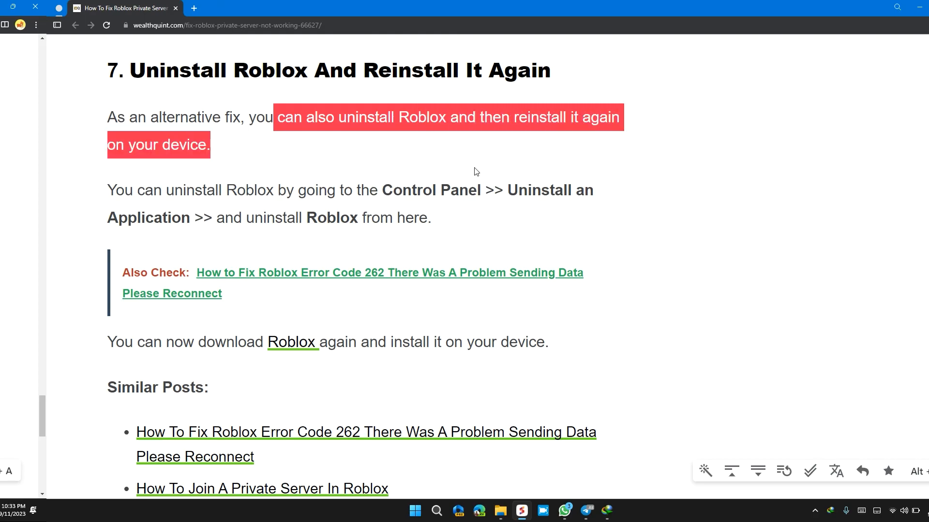
scroll("down", 3)
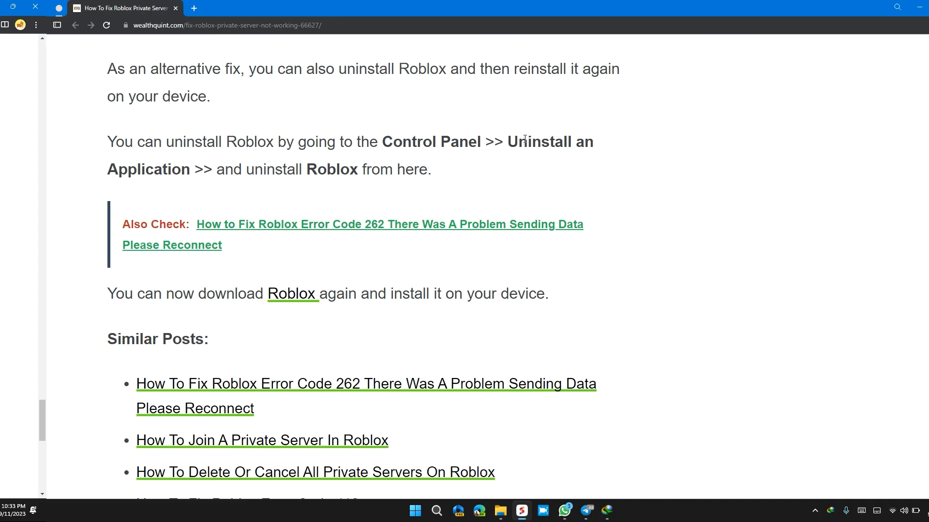
mouse_move(206, 169)
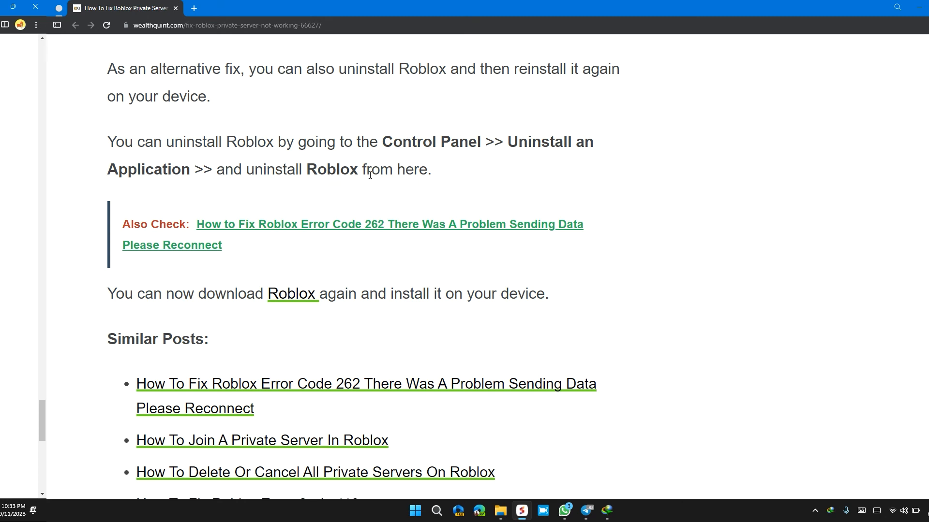
scroll("down", 3)
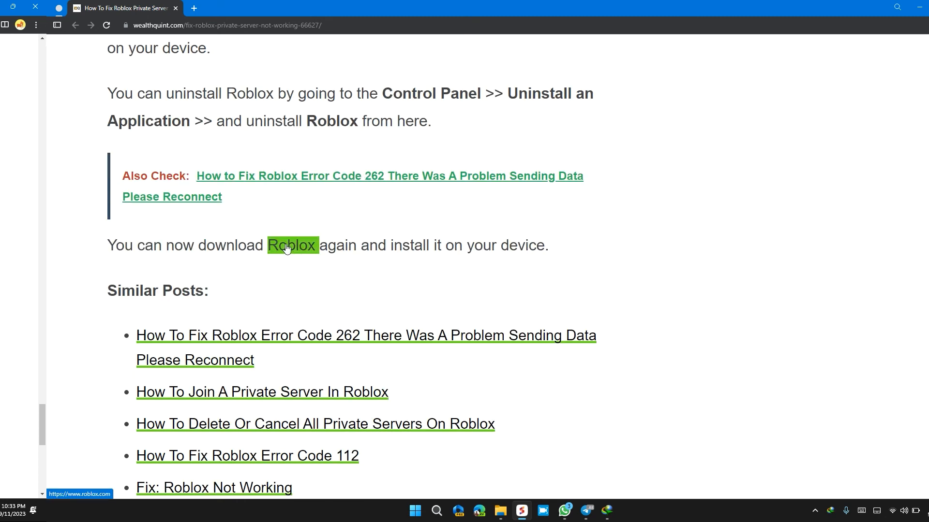
mouse_move(390, 271)
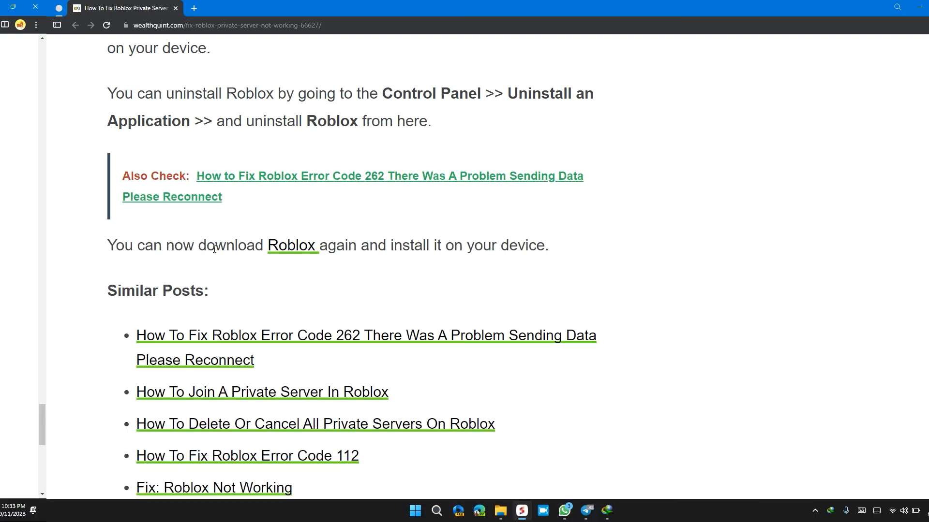
mouse_move(232, 246)
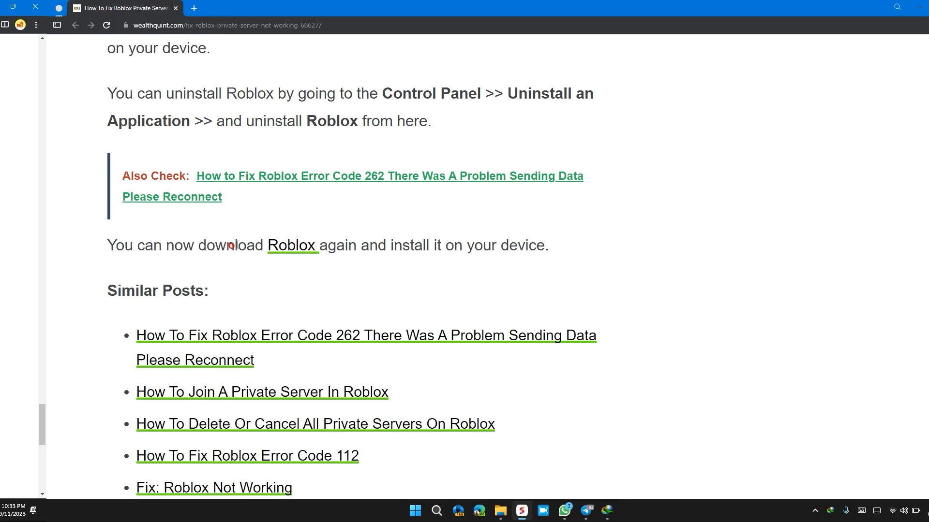